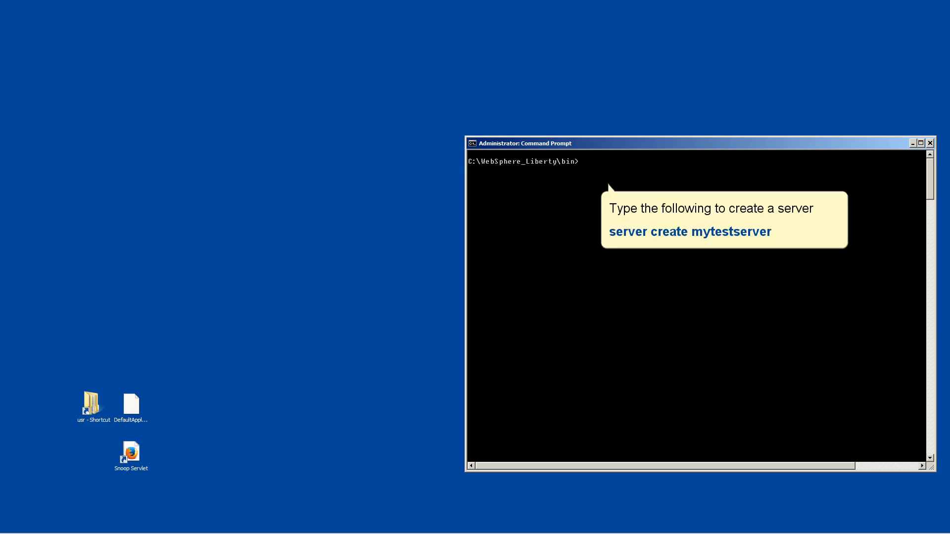
Step: Run 'server create mytestserver' from the WebSphere Liberty bin directory
type("server create mytestserver")
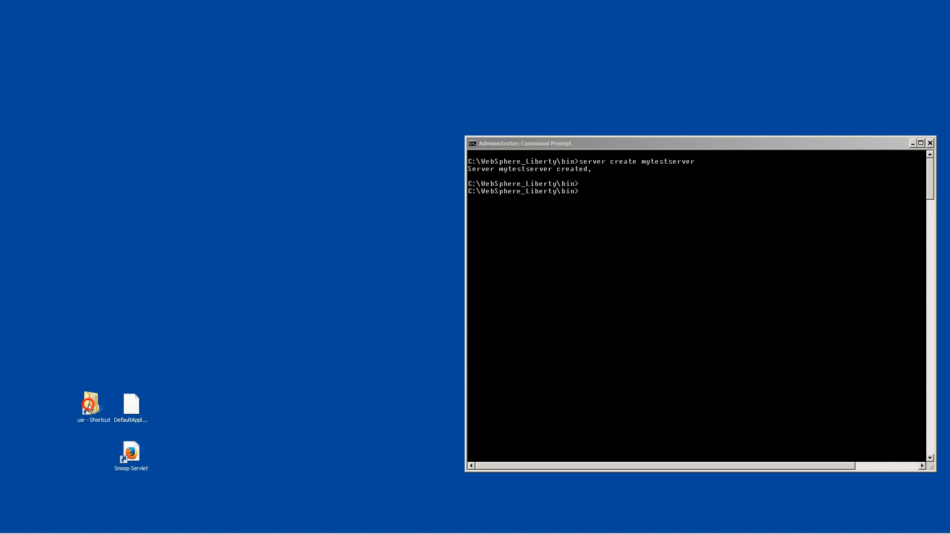
Step: Navigate from the usr desktop shortcut through servers > mytestserver into its empty dropins folder
double_click(91, 403)
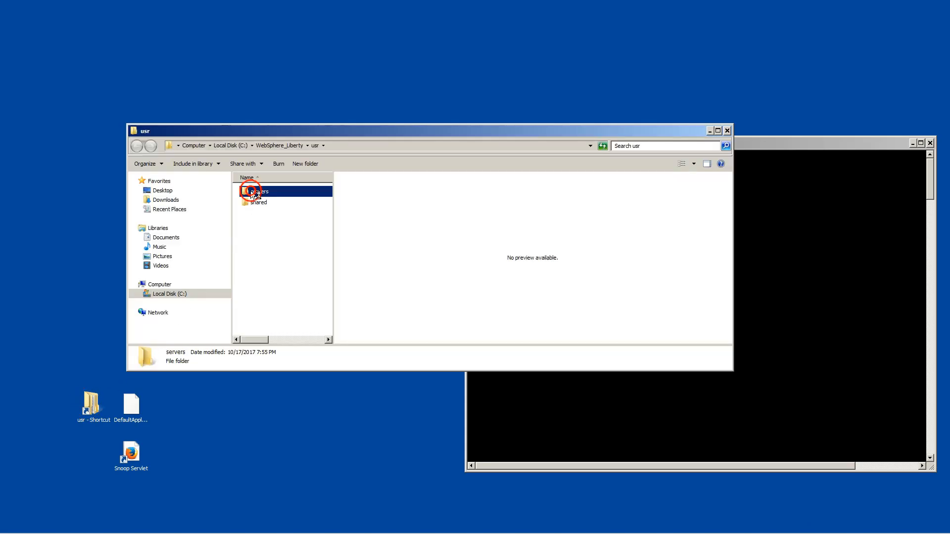
double_click(255, 191)
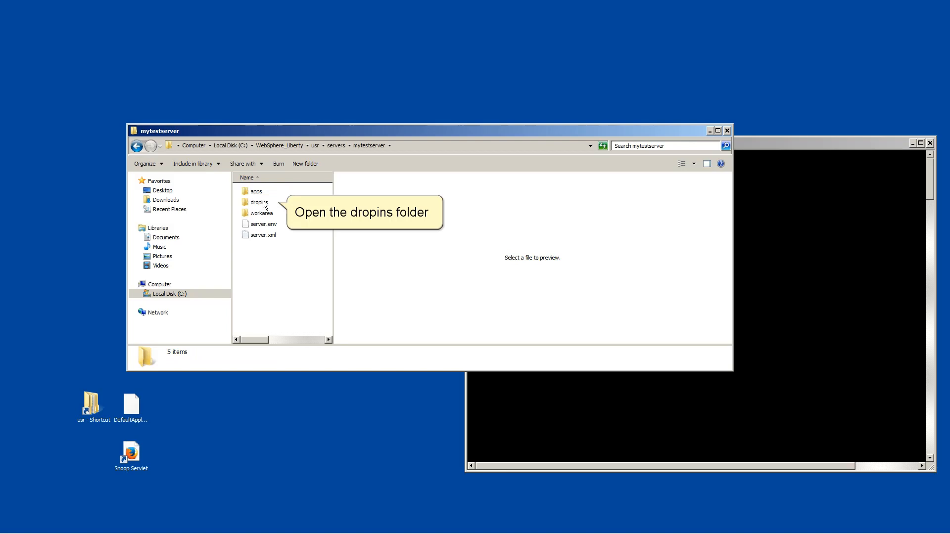
double_click(258, 202)
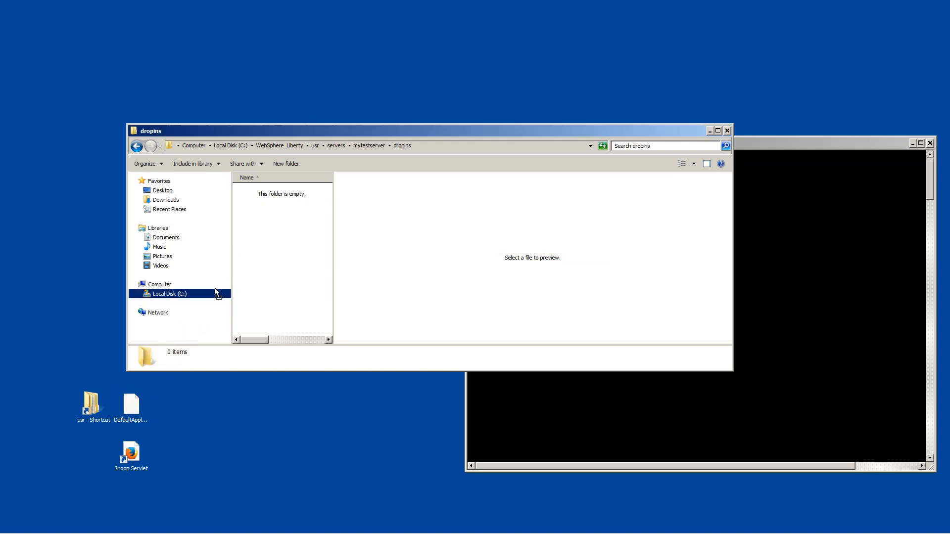
Step: Drop DefaultApplication.ear from the desktop into dropins and go back up to mytestserver
left_click_drag(131, 402, 282, 191)
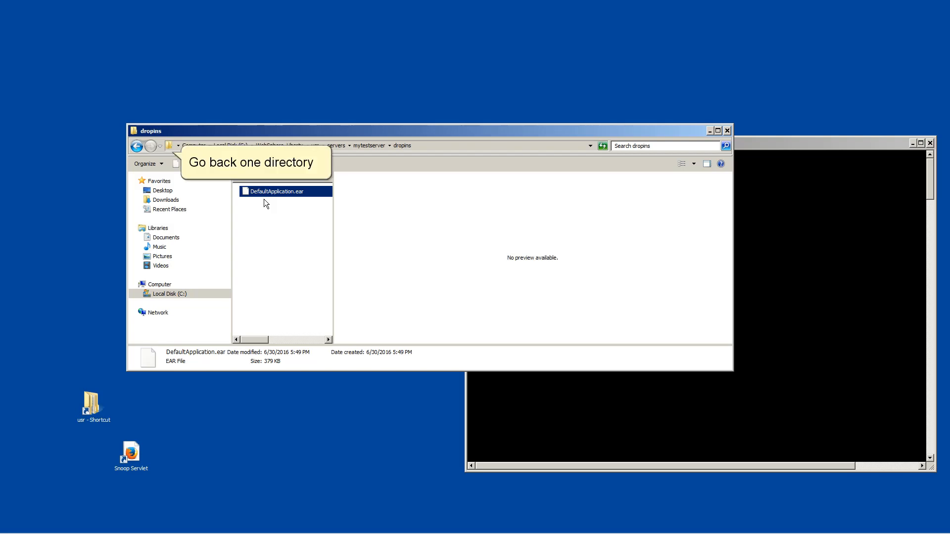
left_click(136, 145)
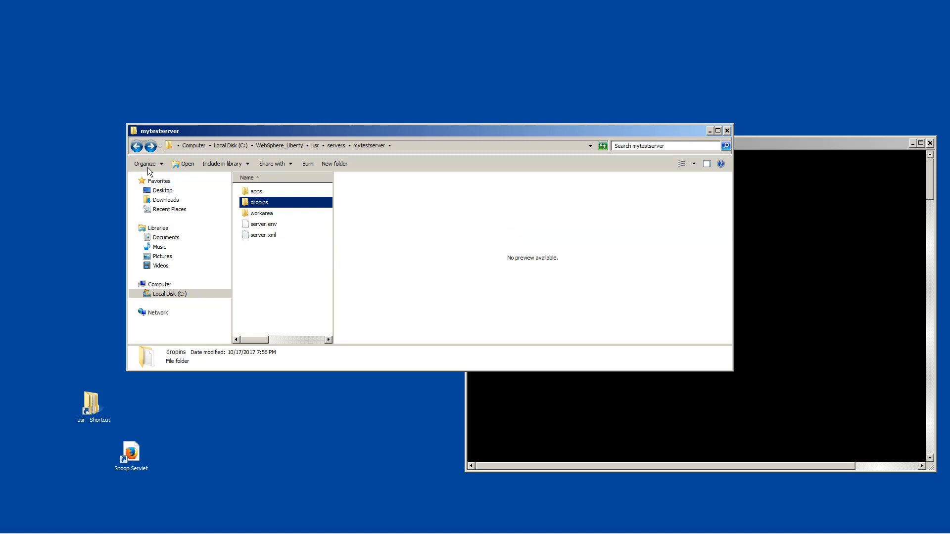
Step: Preview server.xml to confirm the HTTP endpoint port 9080
left_click(263, 235)
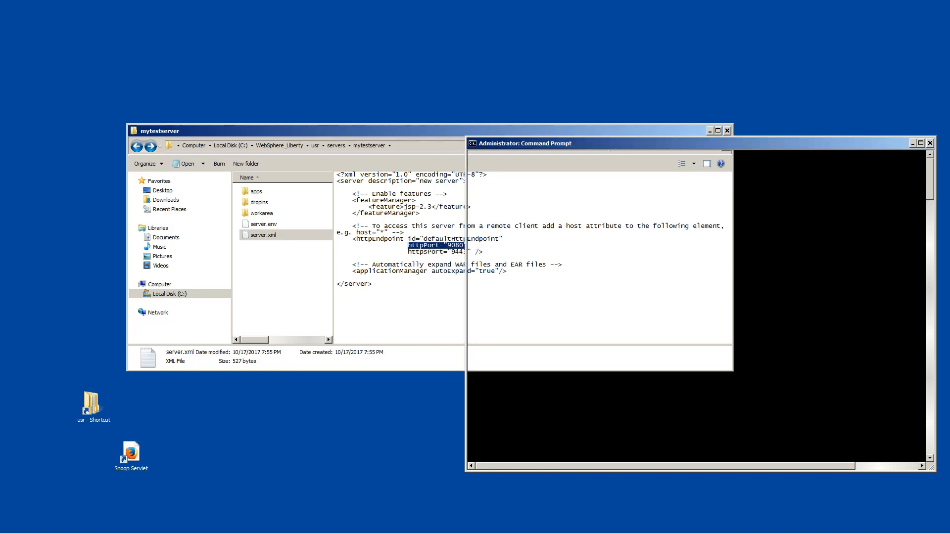
Step: Run 'server start mytestserver' so the server reports it has started
type("server start mytestserver")
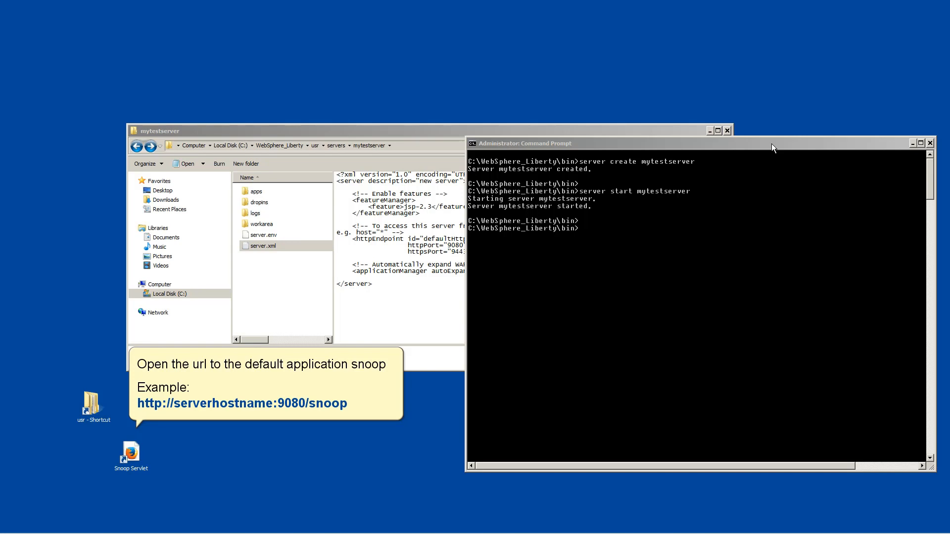
Step: Launch the Snoop Servlet shortcut to show localhost:9080/snoop in a maximized Firefox window
left_click(126, 451)
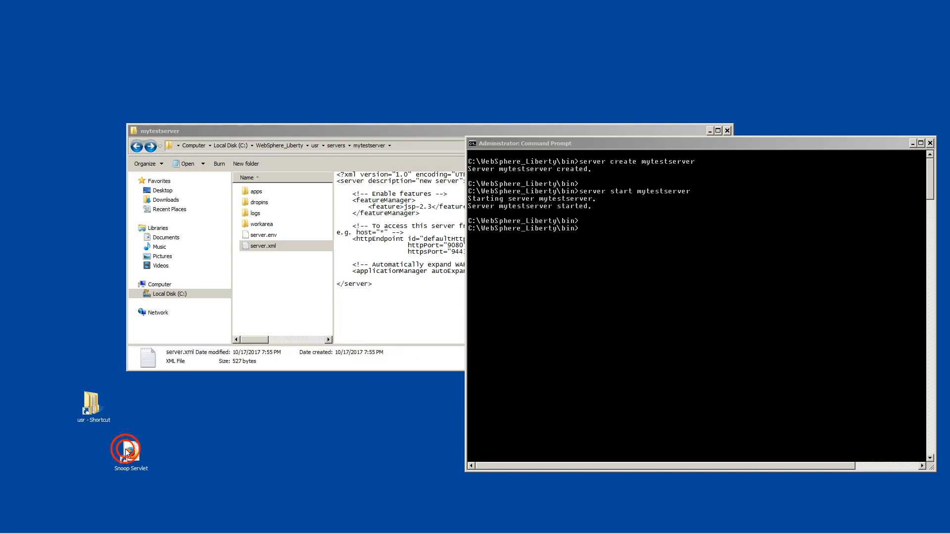
double_click(131, 451)
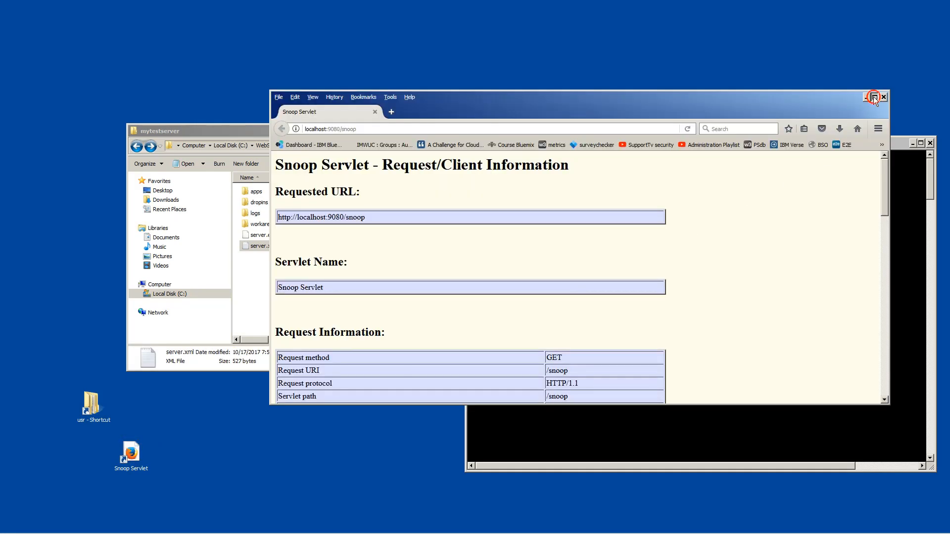
left_click(873, 97)
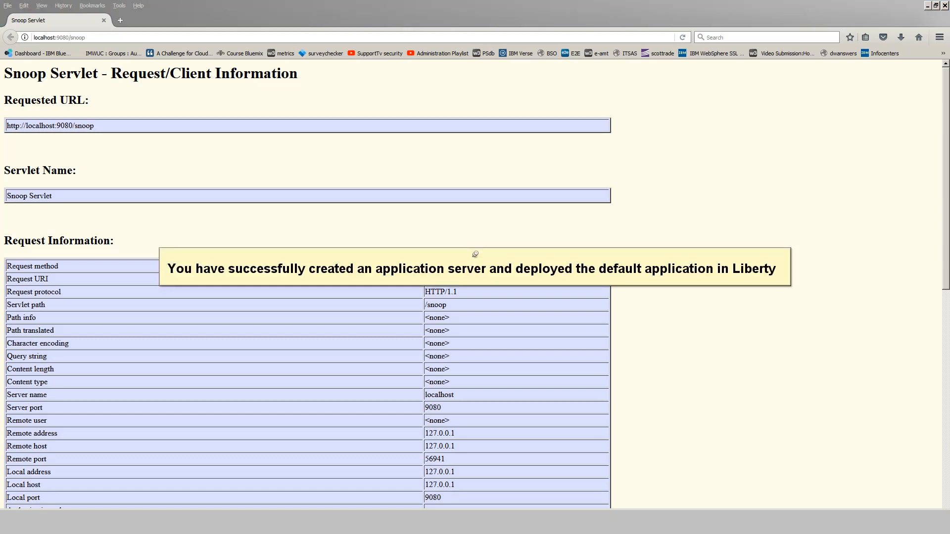